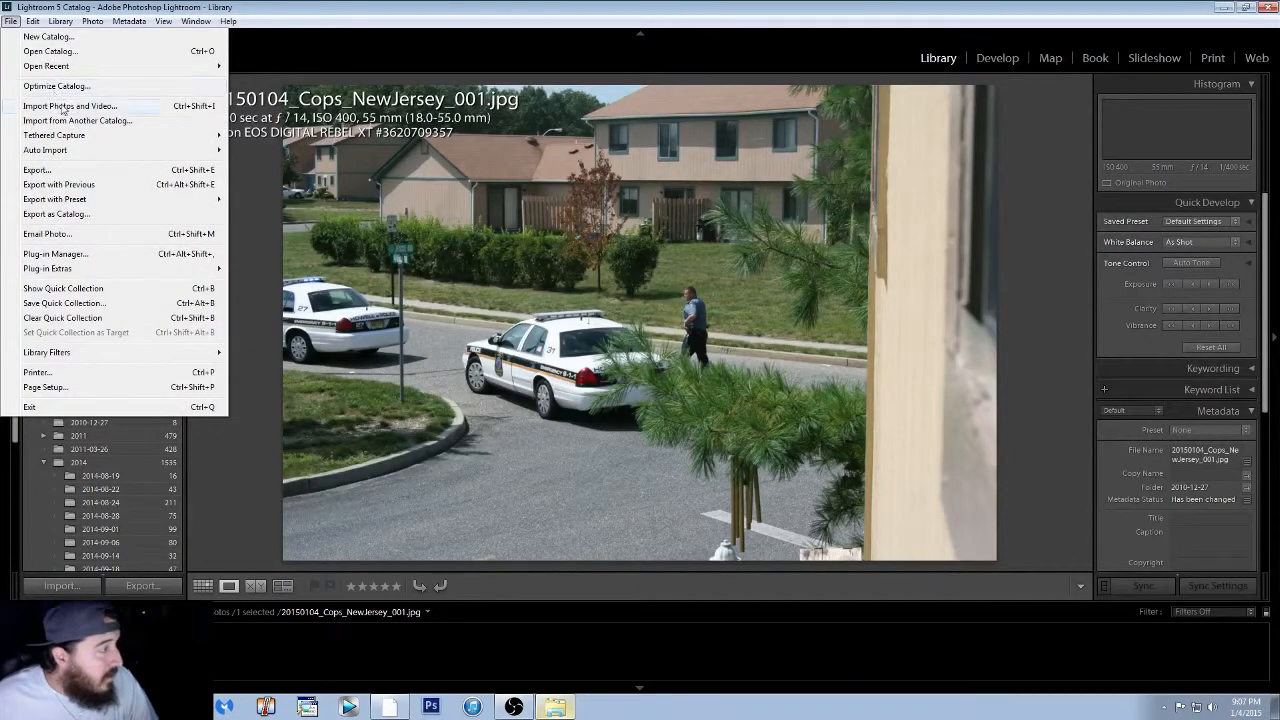
# Step: Import the three checked police-car photos from the Photography folder on the other local drive
pyautogui.click(70, 106)
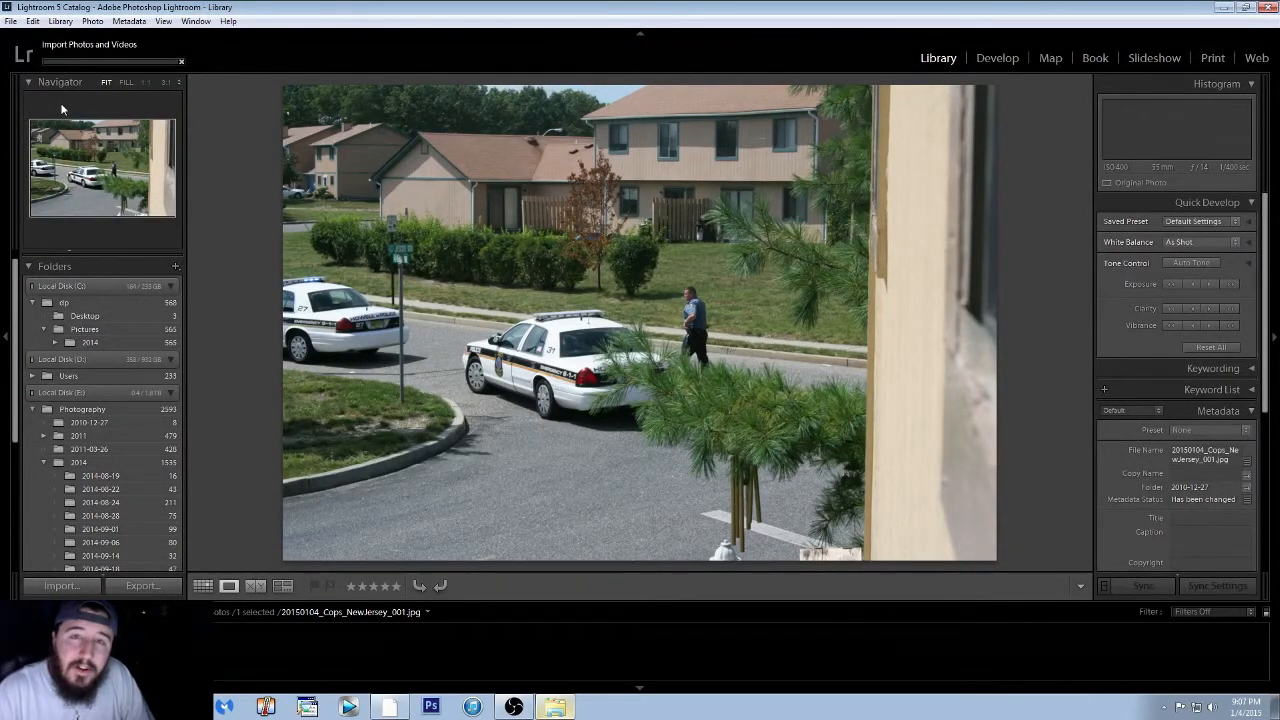
pyautogui.click(60, 584)
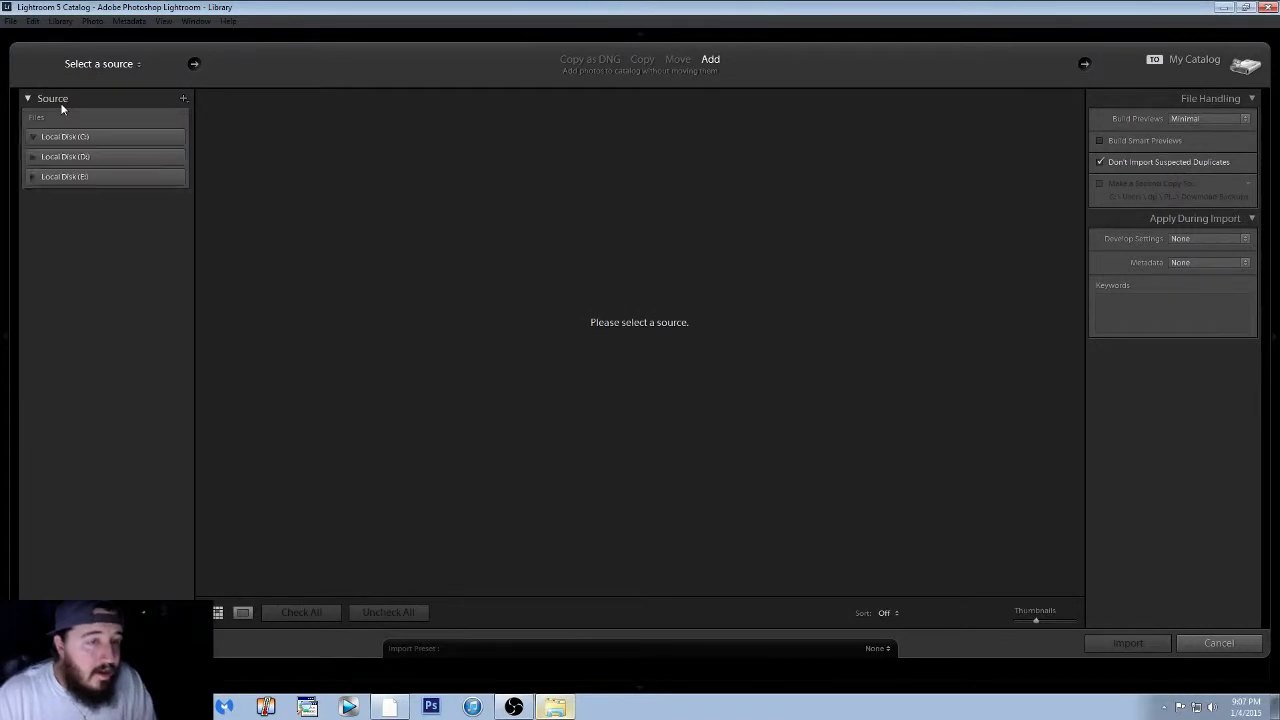
pyautogui.click(64, 136)
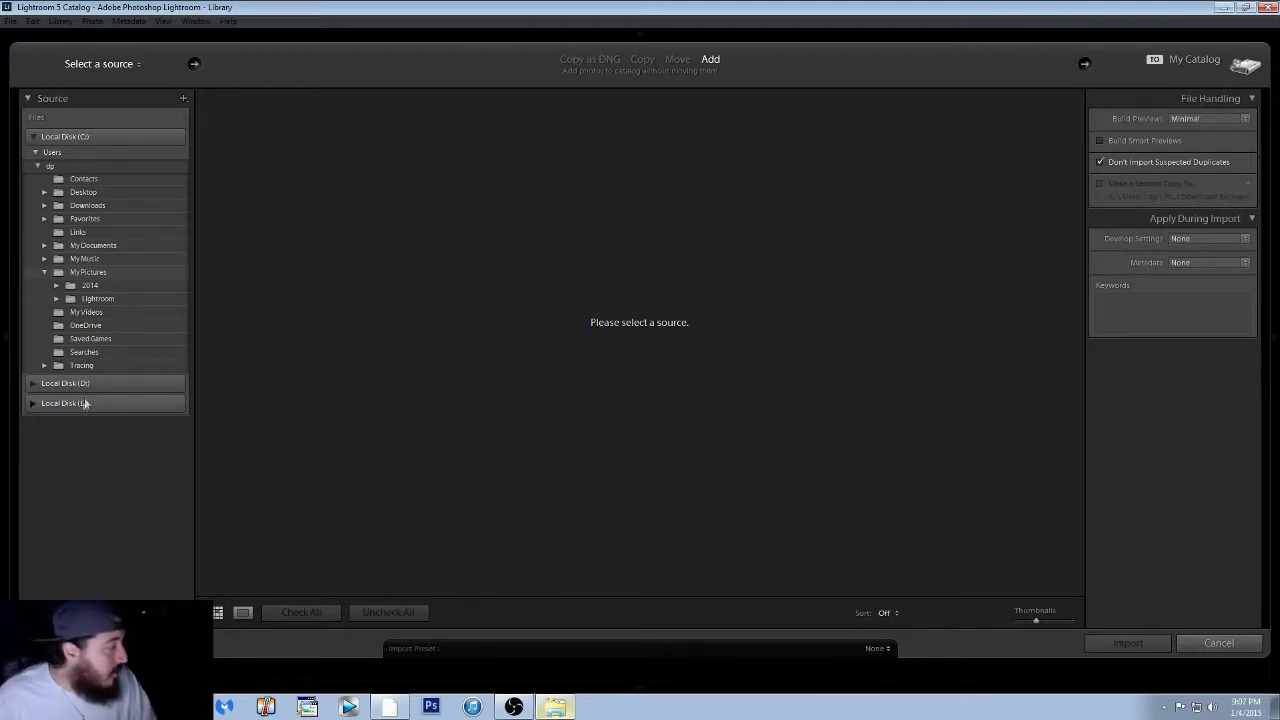
pyautogui.click(64, 404)
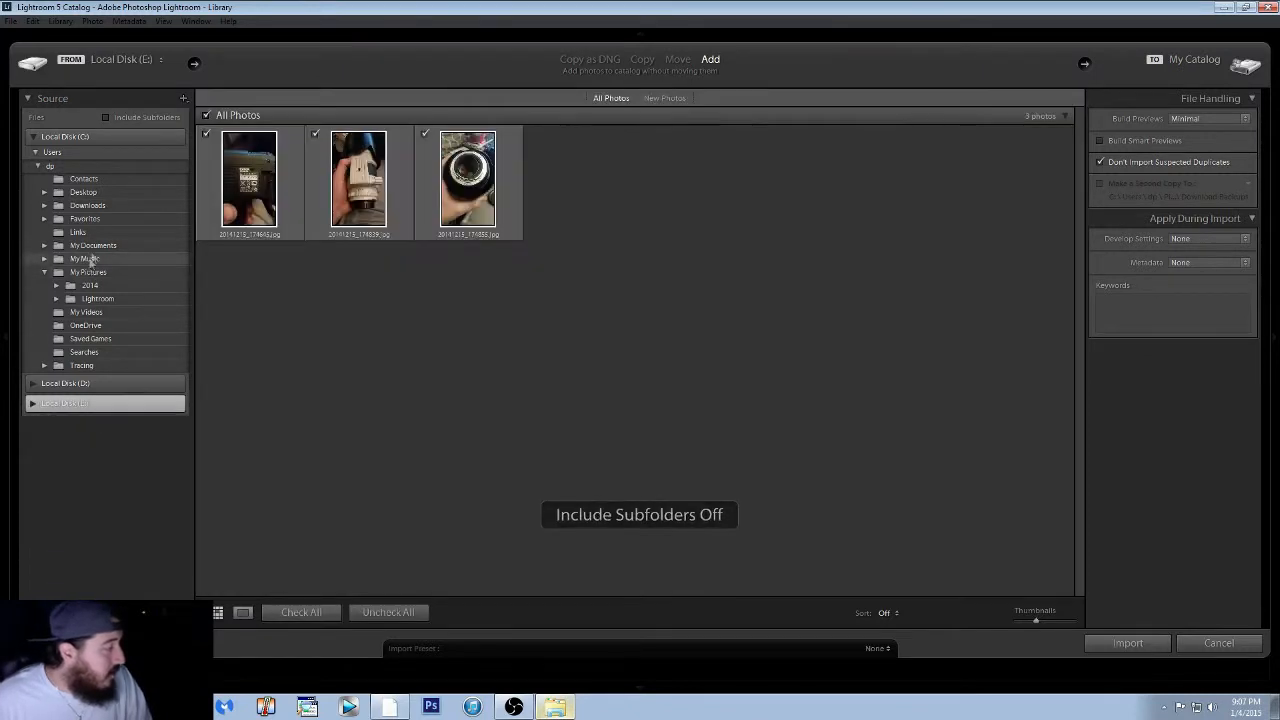
pyautogui.click(32, 404)
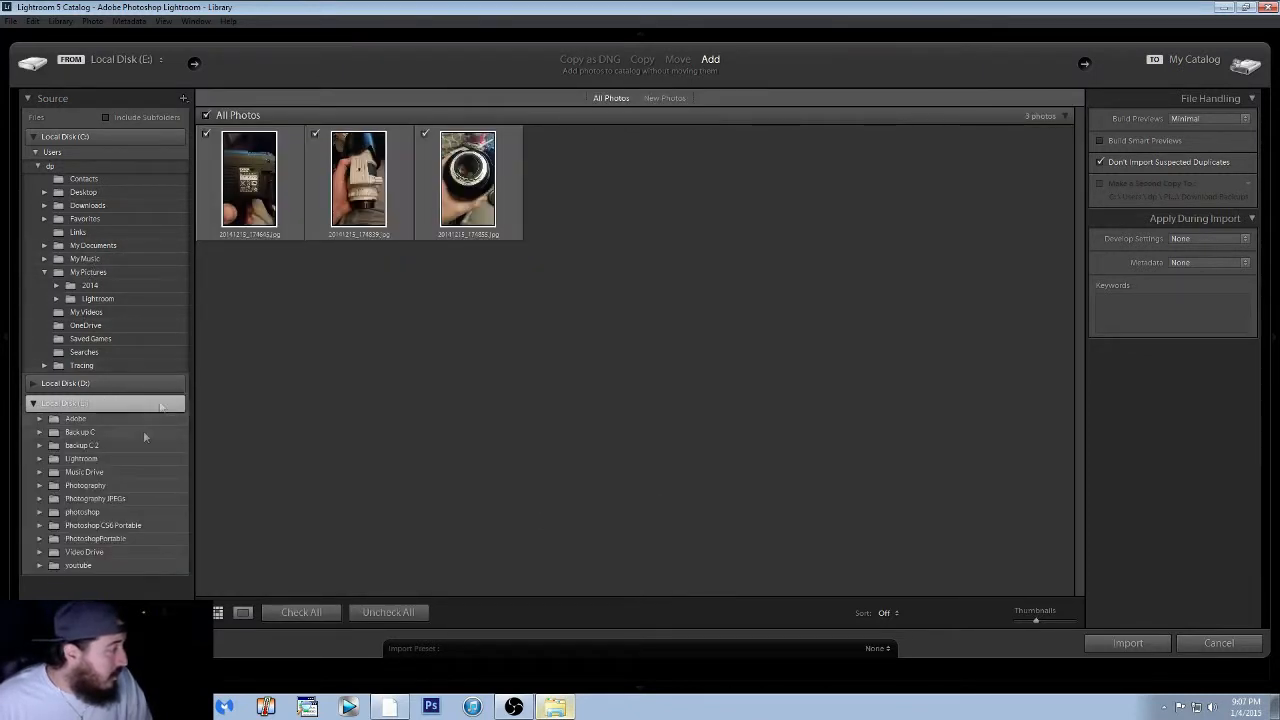
pyautogui.click(108, 116)
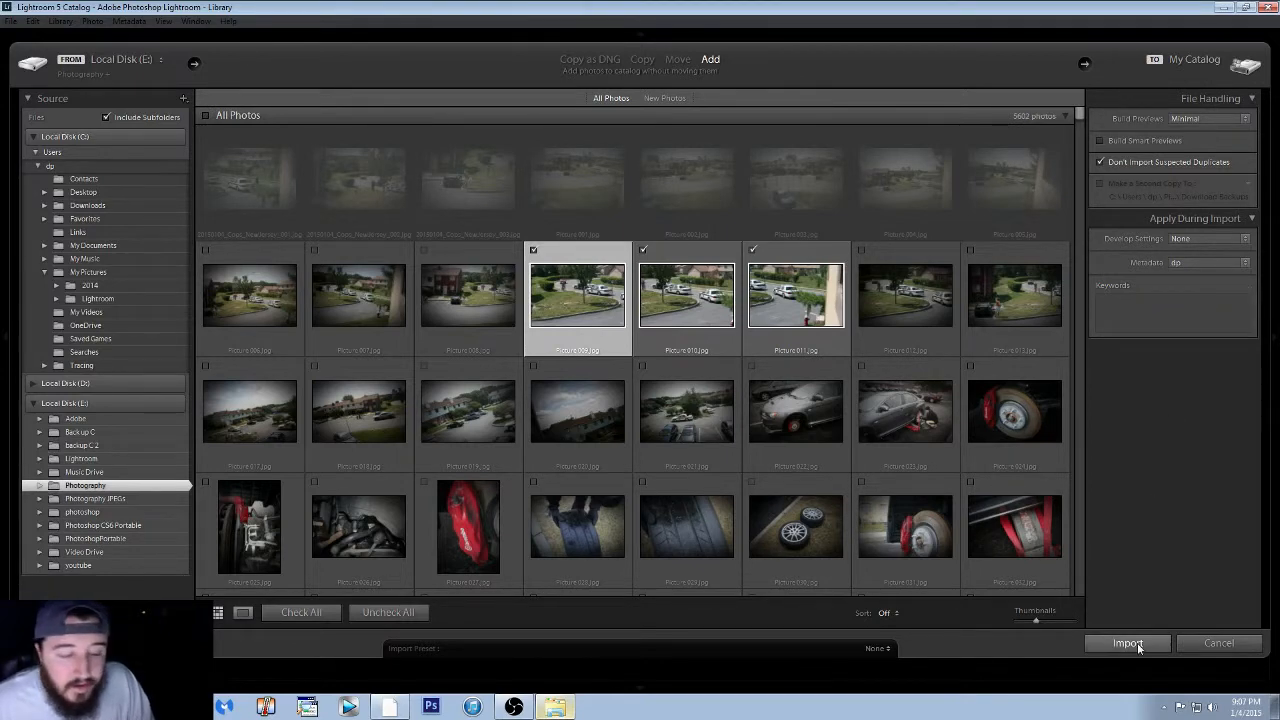
pyautogui.click(1128, 644)
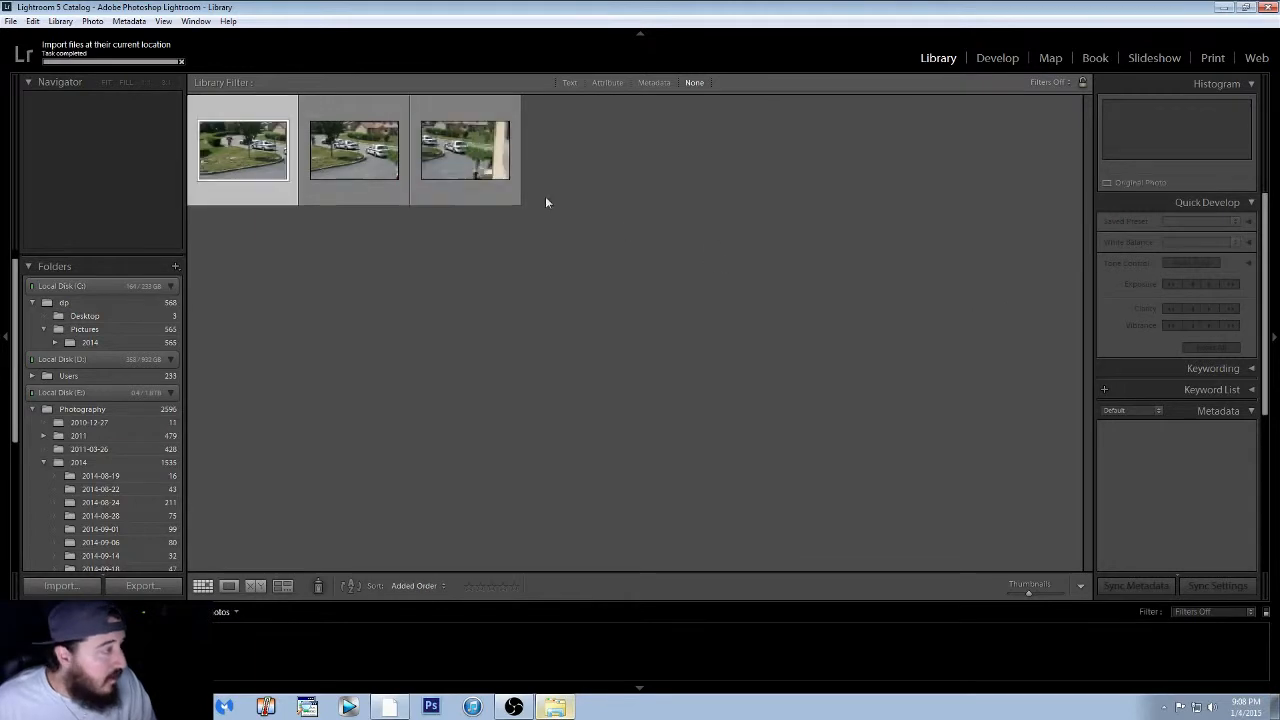
# Step: Tag all three photos with the keywords cops, neighborhood and new jersey
pyautogui.click(242, 152)
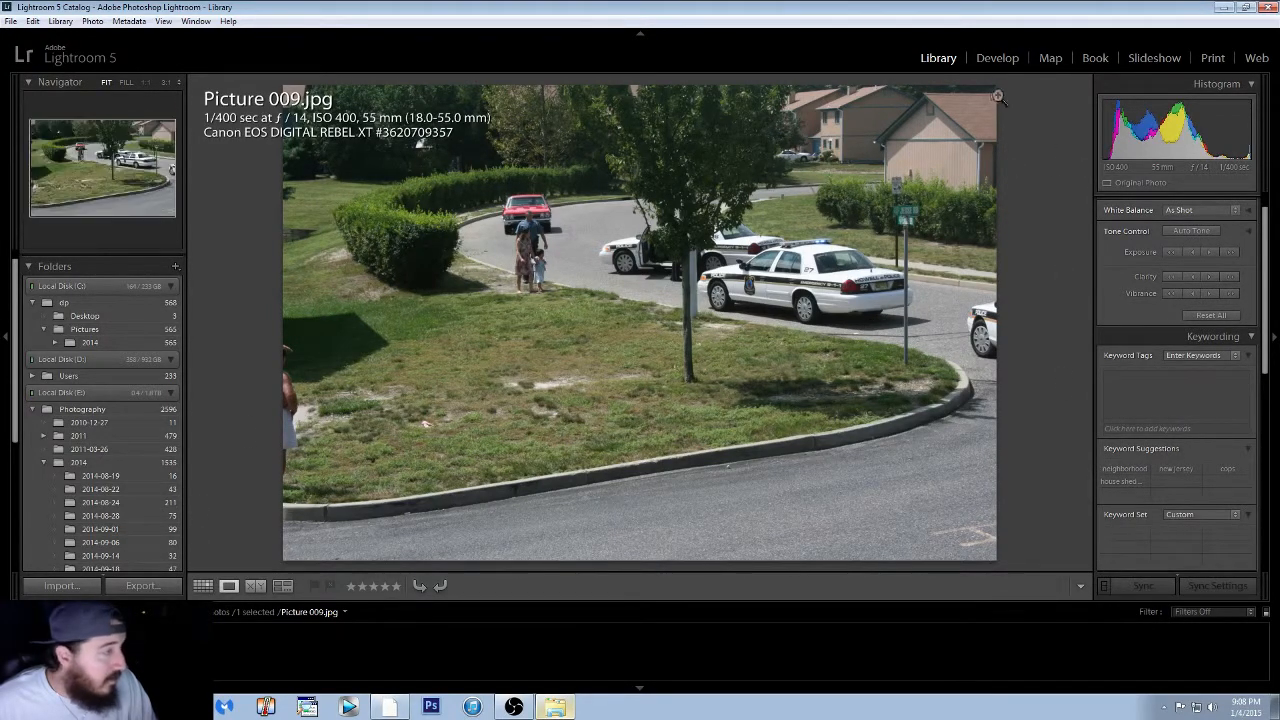
pyautogui.click(204, 584)
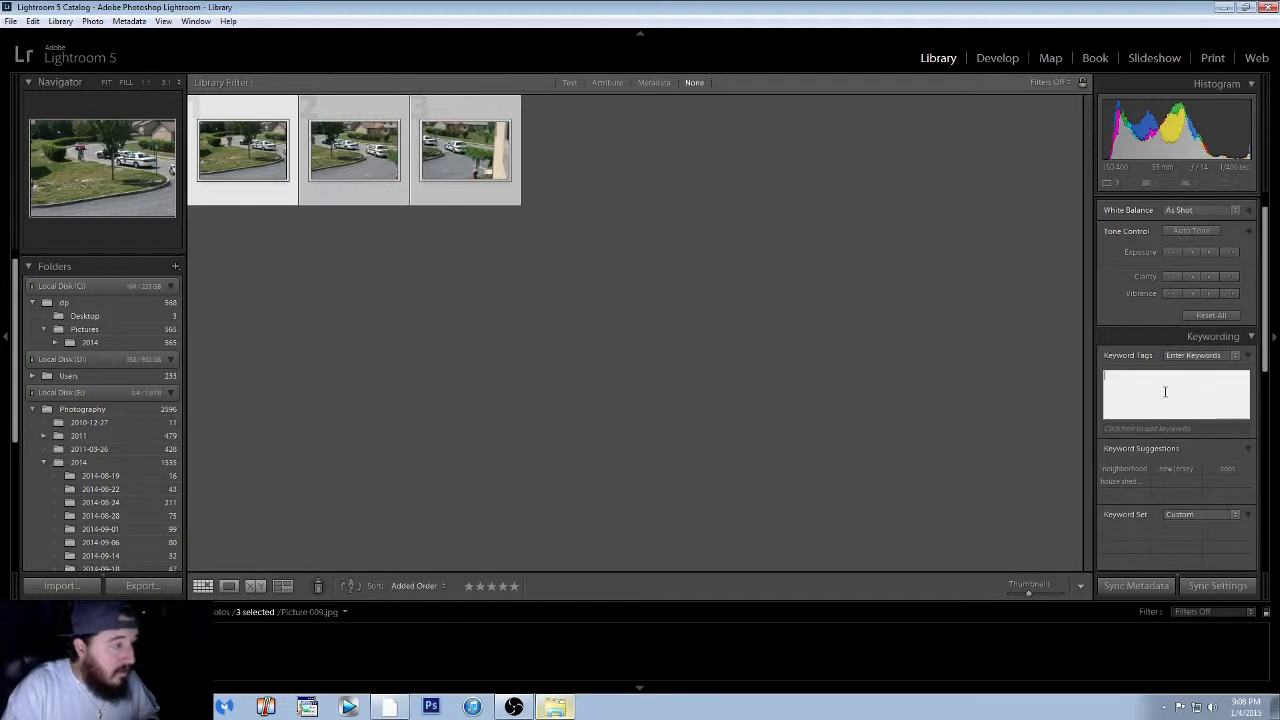
pyautogui.write('cops.')
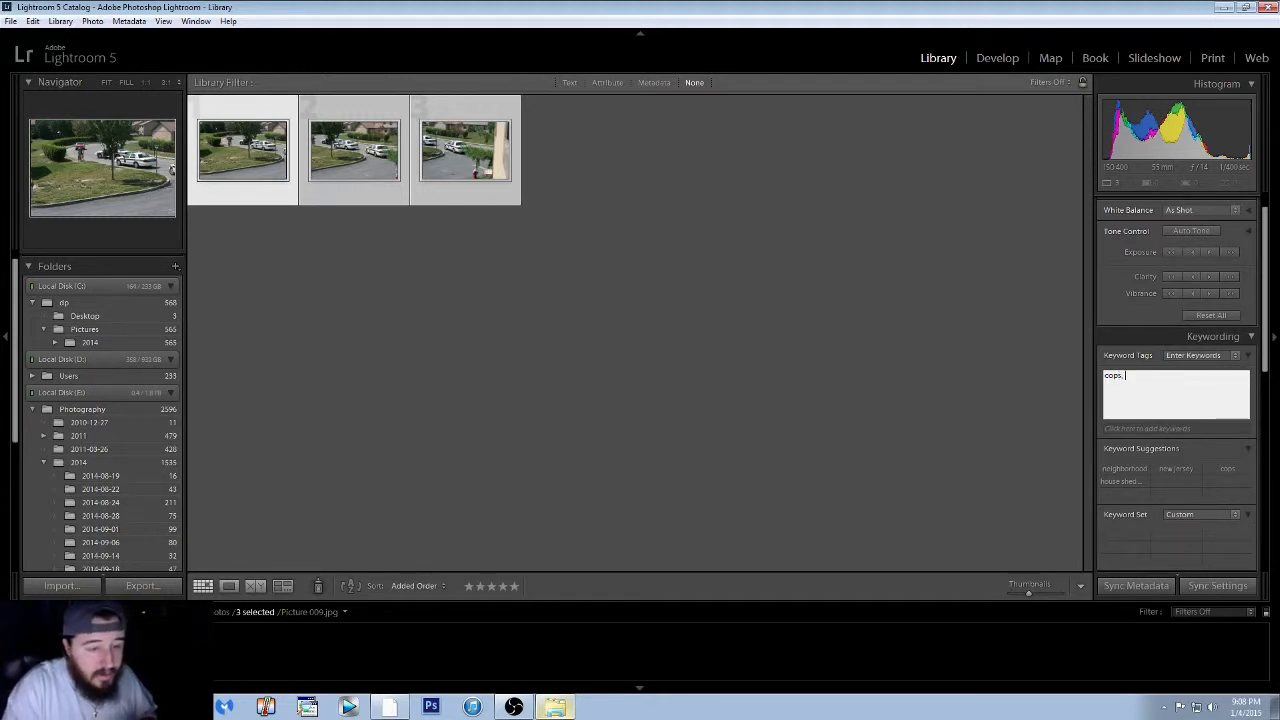
pyautogui.write('neighborhood')
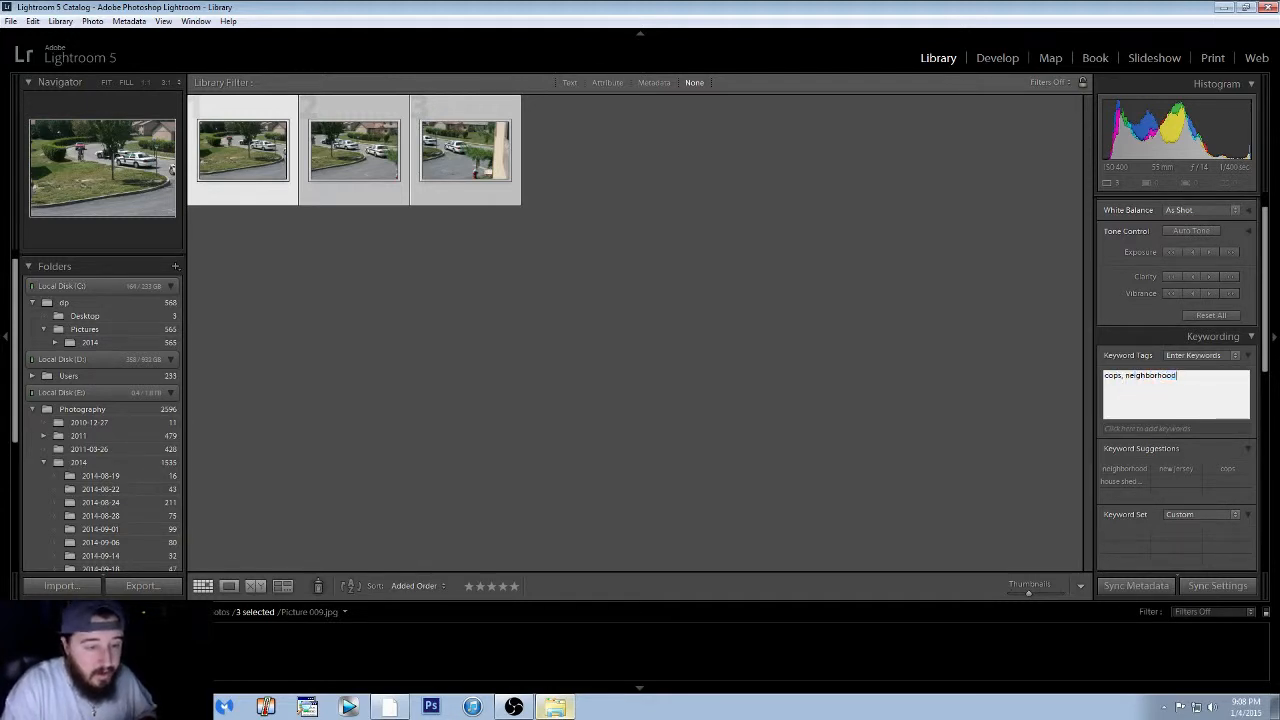
pyautogui.write('new jersey')
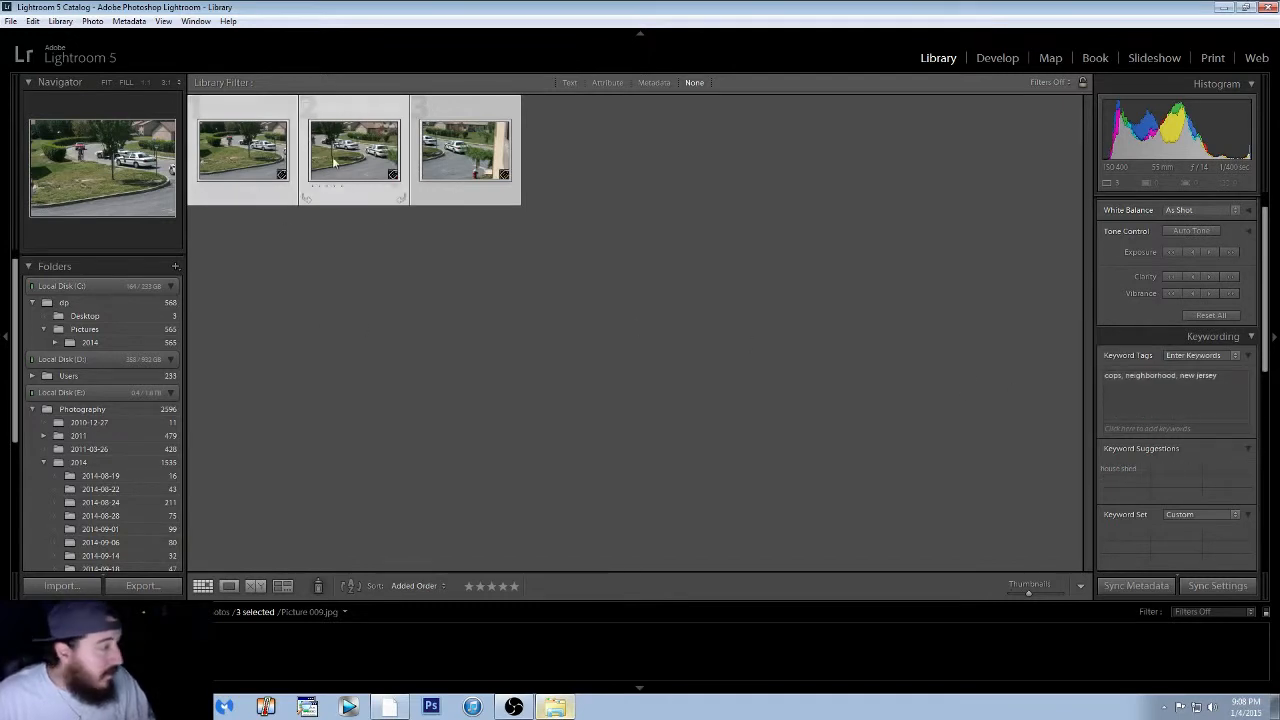
pyautogui.click(464, 148)
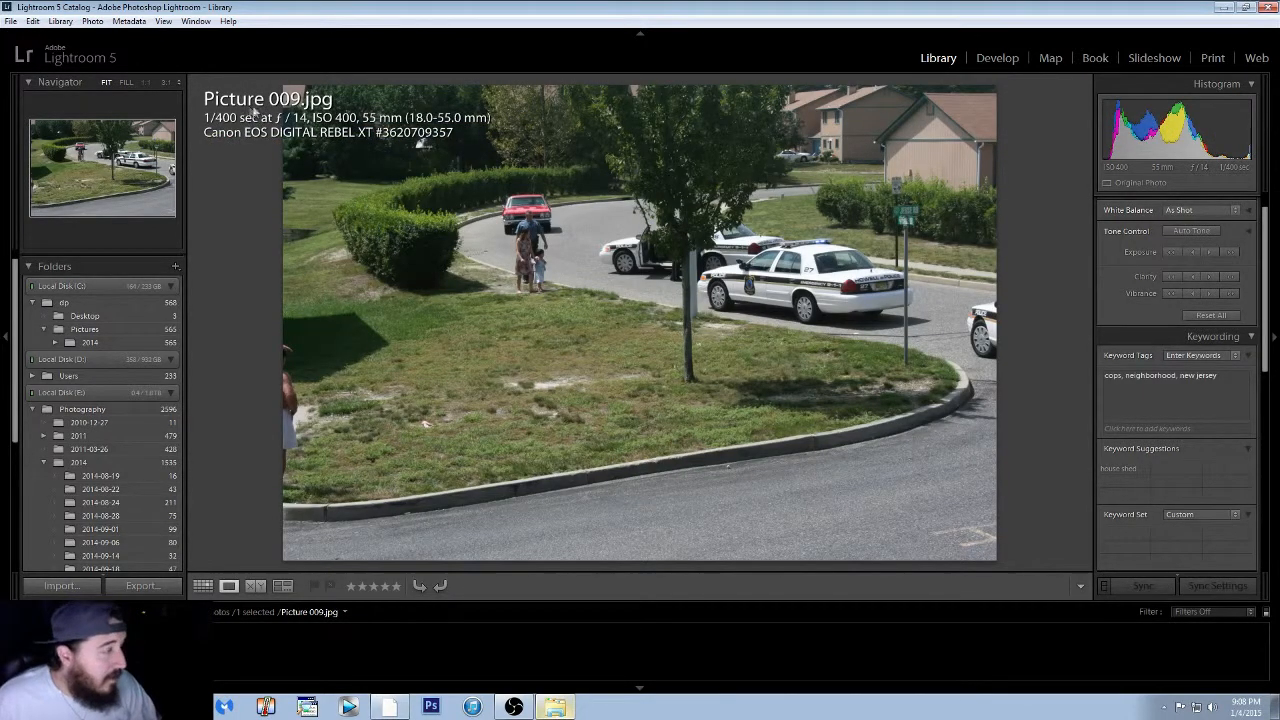
pyautogui.press('Right')
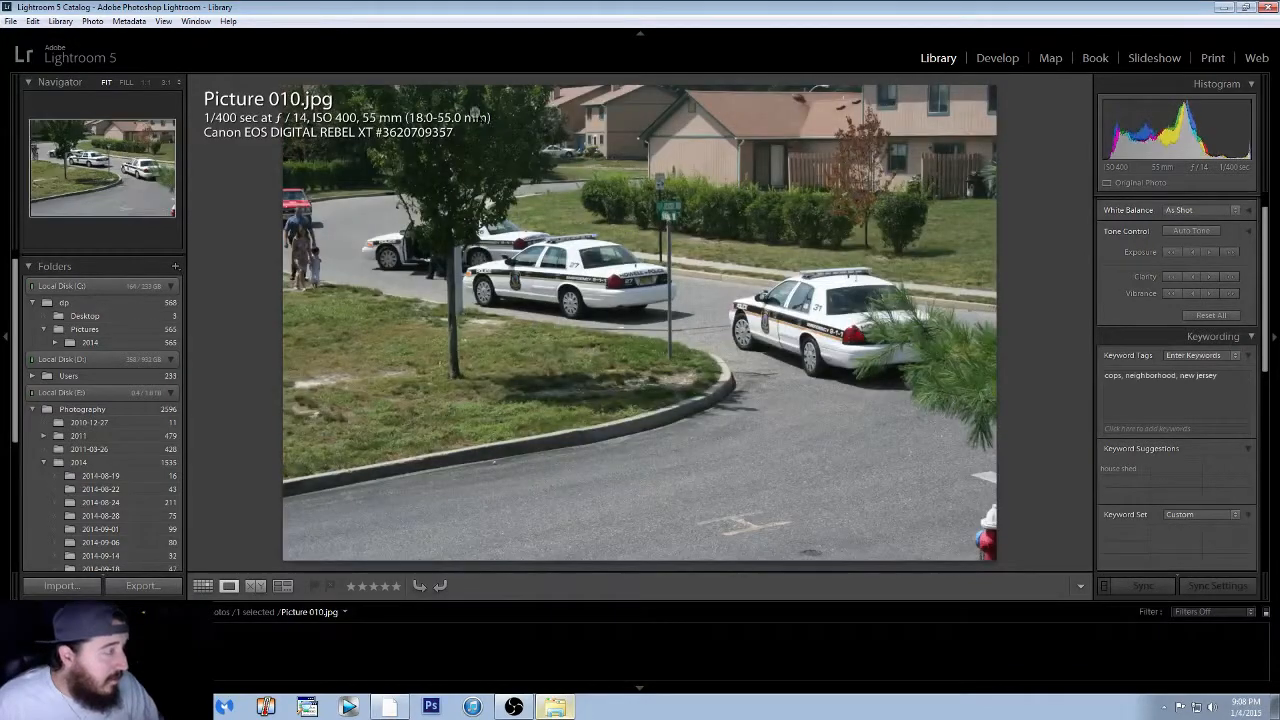
pyautogui.press('Right')
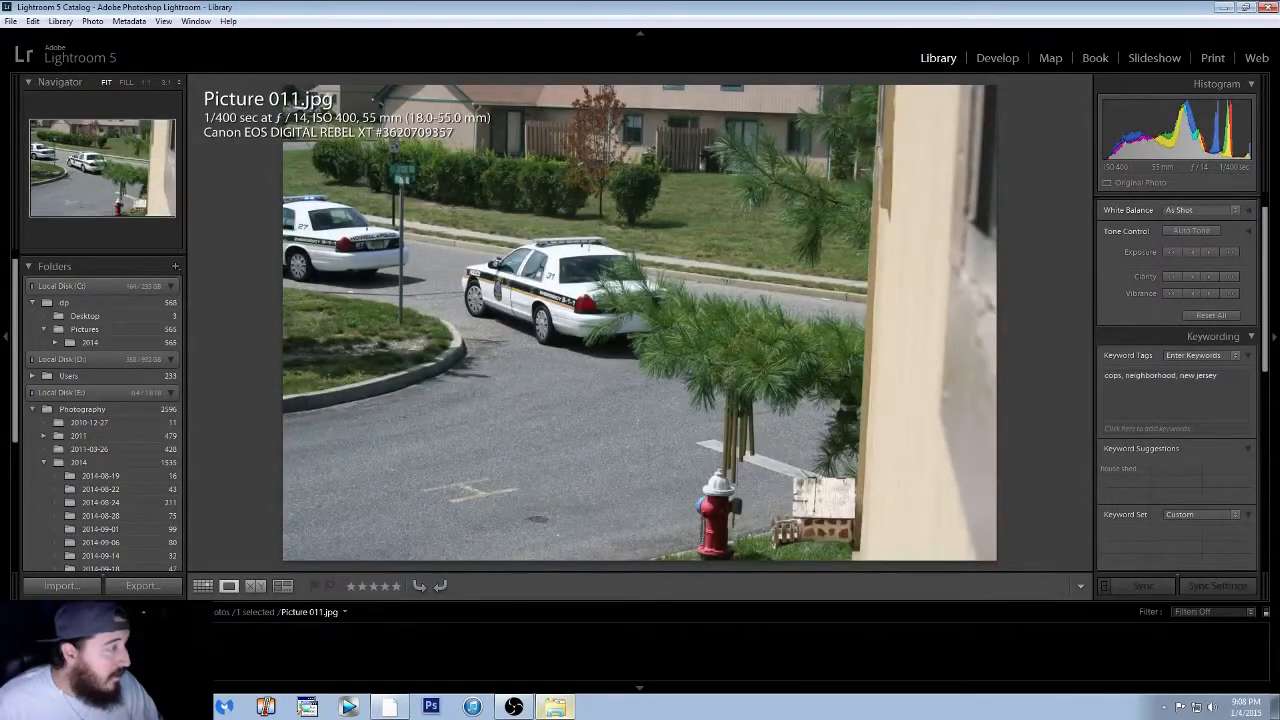
pyautogui.press('Left')
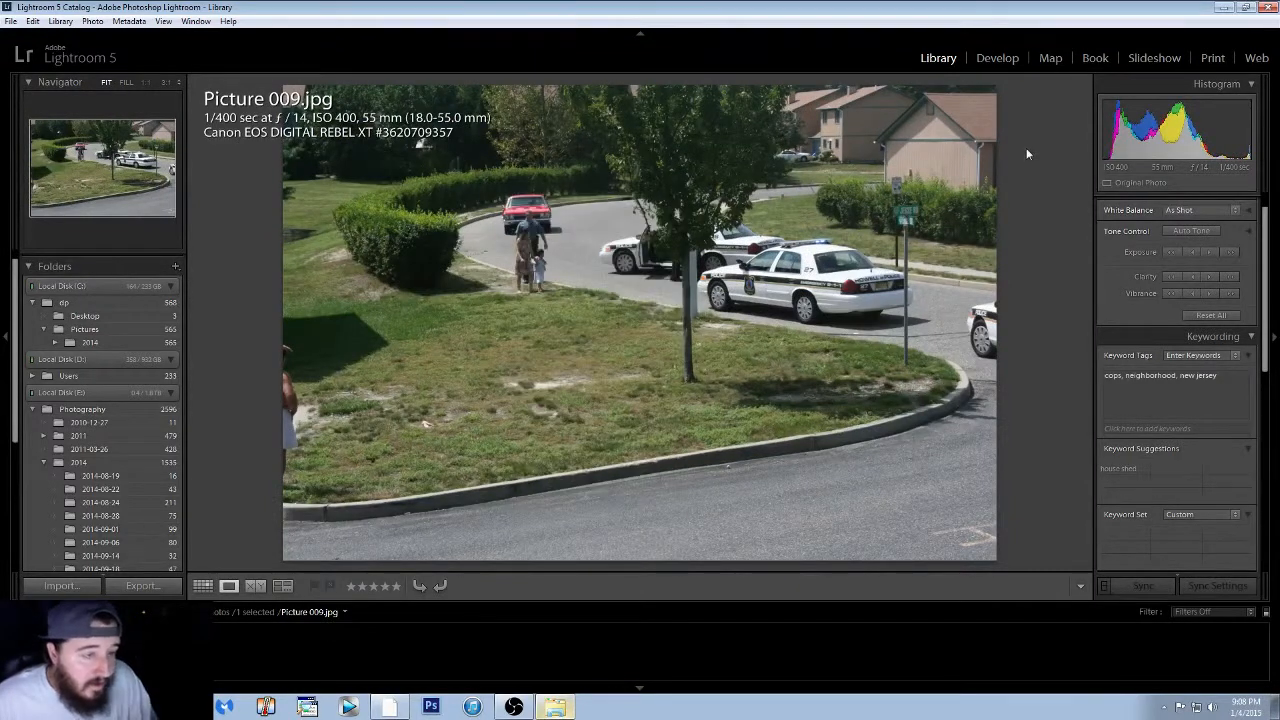
pyautogui.moveTo(204, 468)
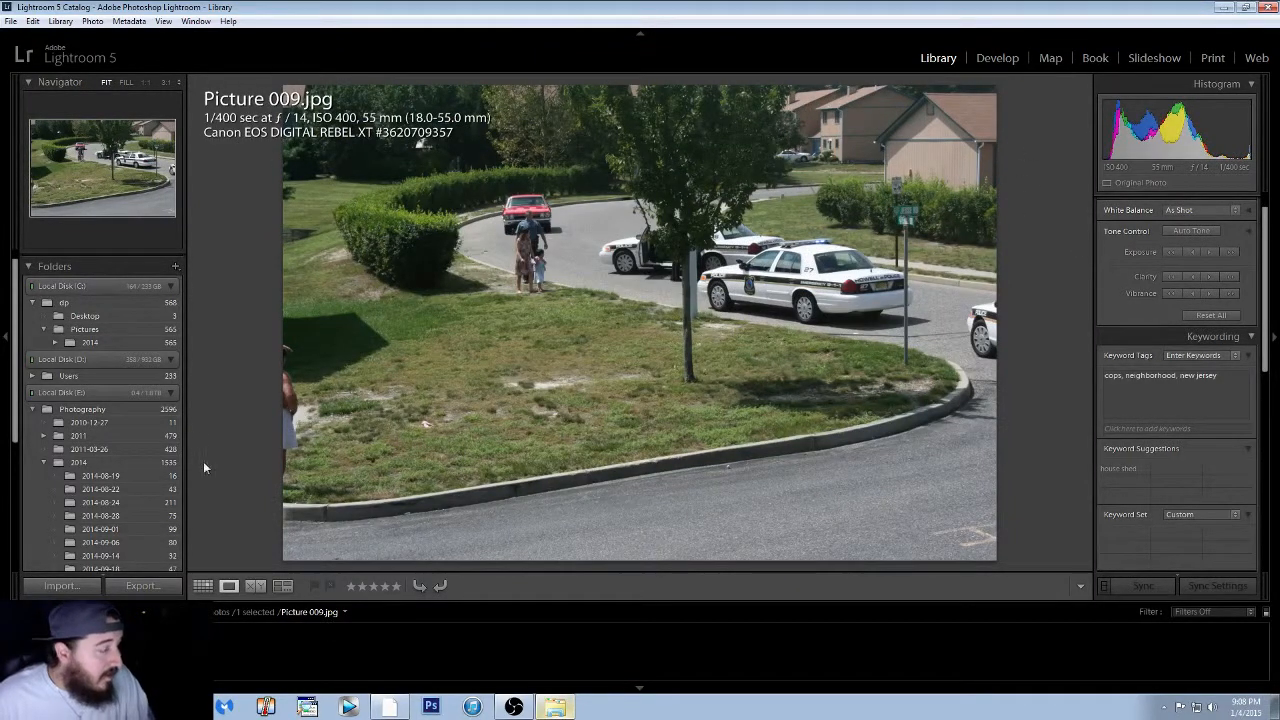
pyautogui.click(202, 586)
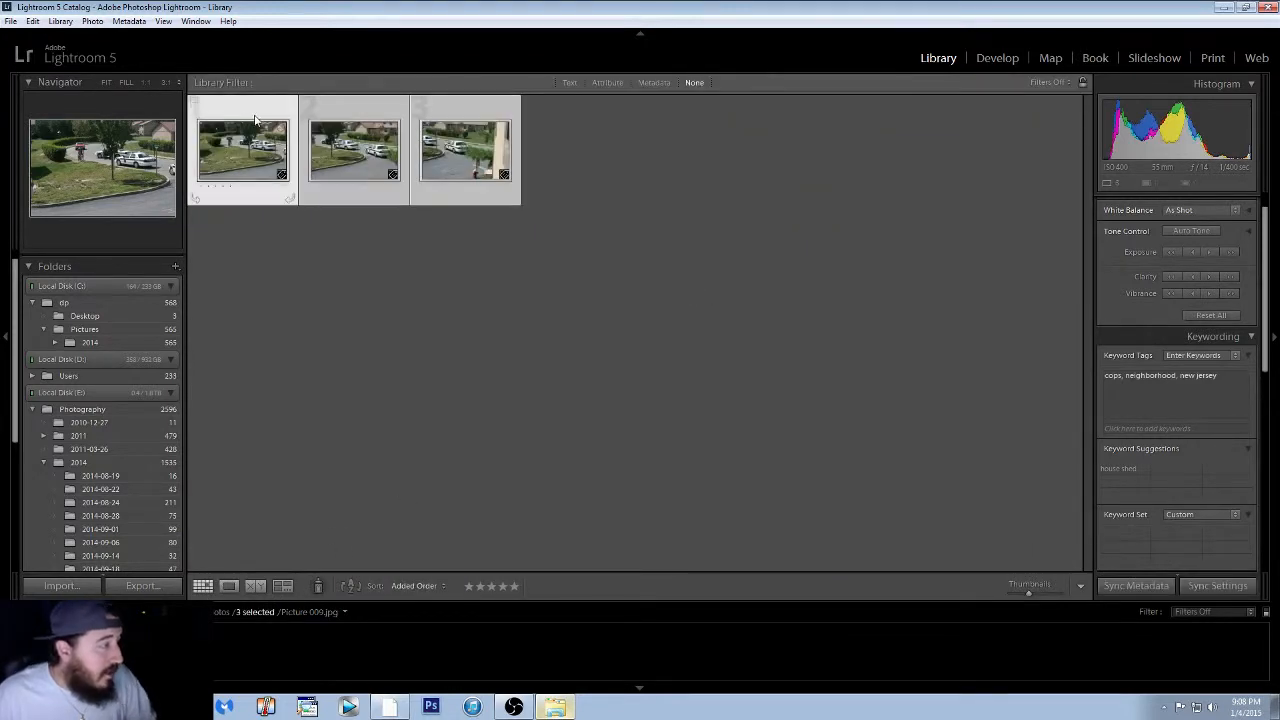
# Step: Start Rename Photos from the Library menu for the three selected photos
pyautogui.click(60, 20)
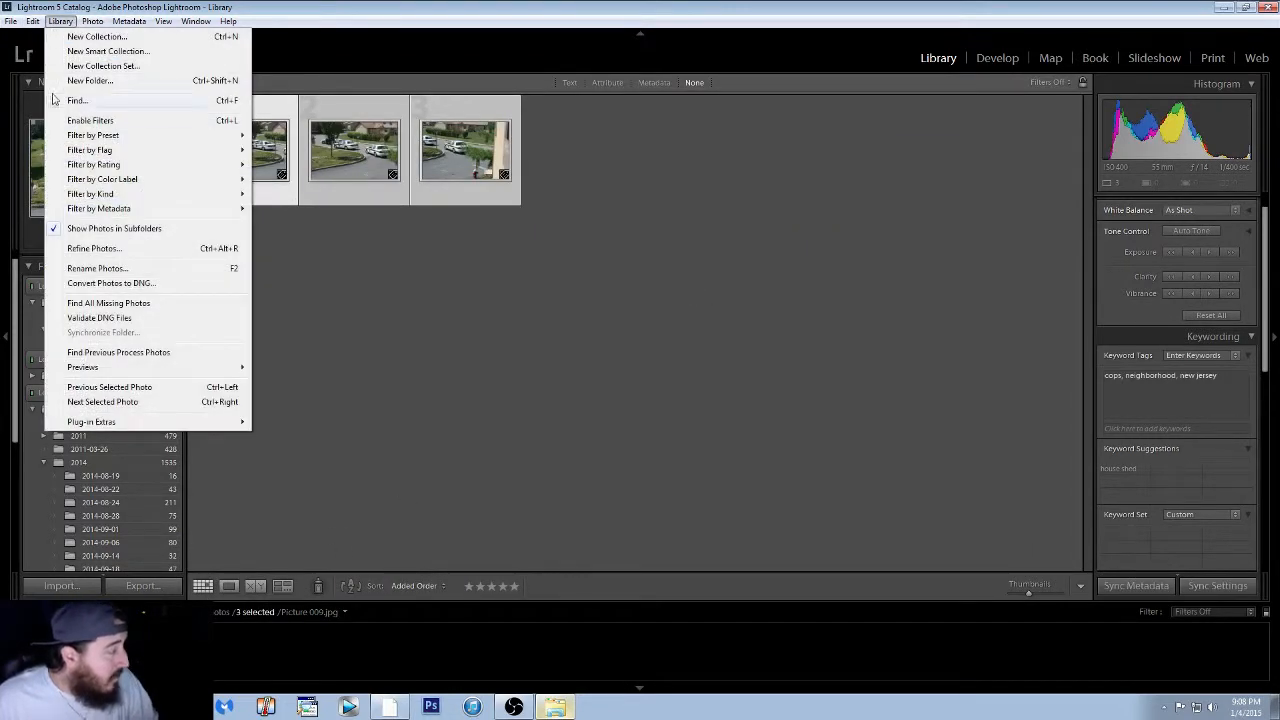
pyautogui.click(96, 268)
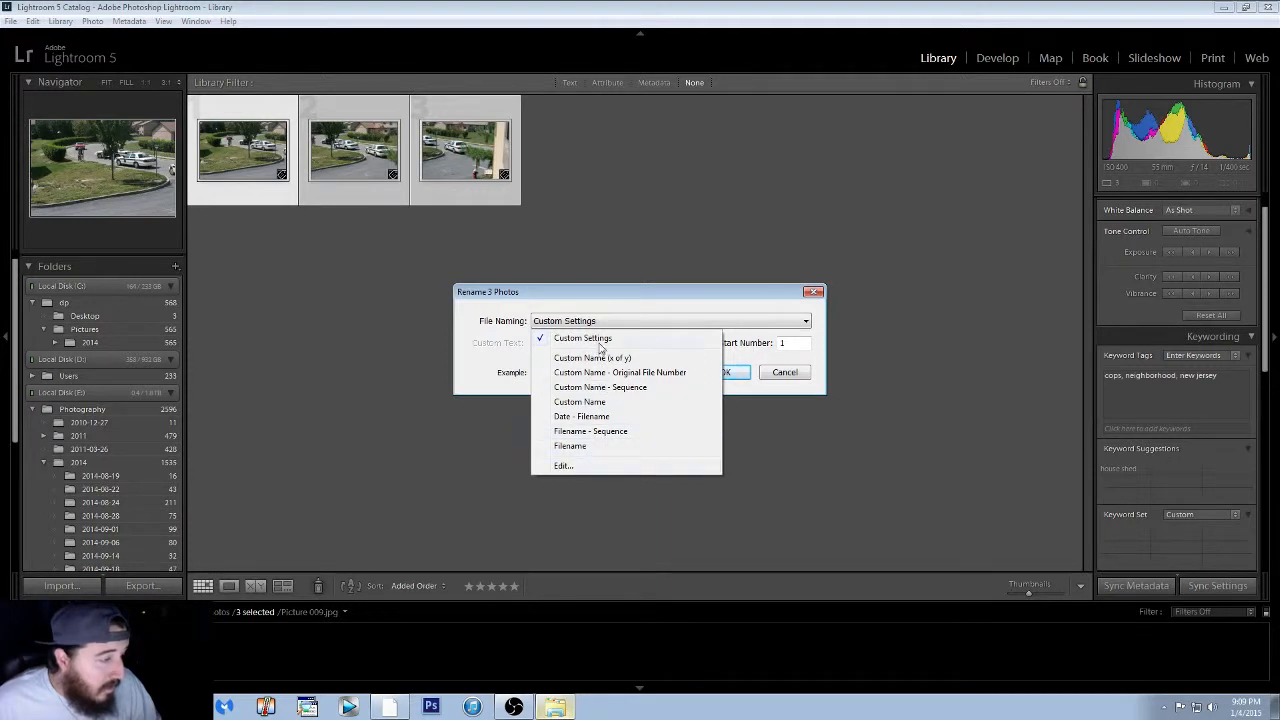
# Step: Build a date_Cops_NewJersey_sequence filename template and apply it, giving 20150104_Cops_NewJersey_001-2.jpg
pyautogui.click(564, 464)
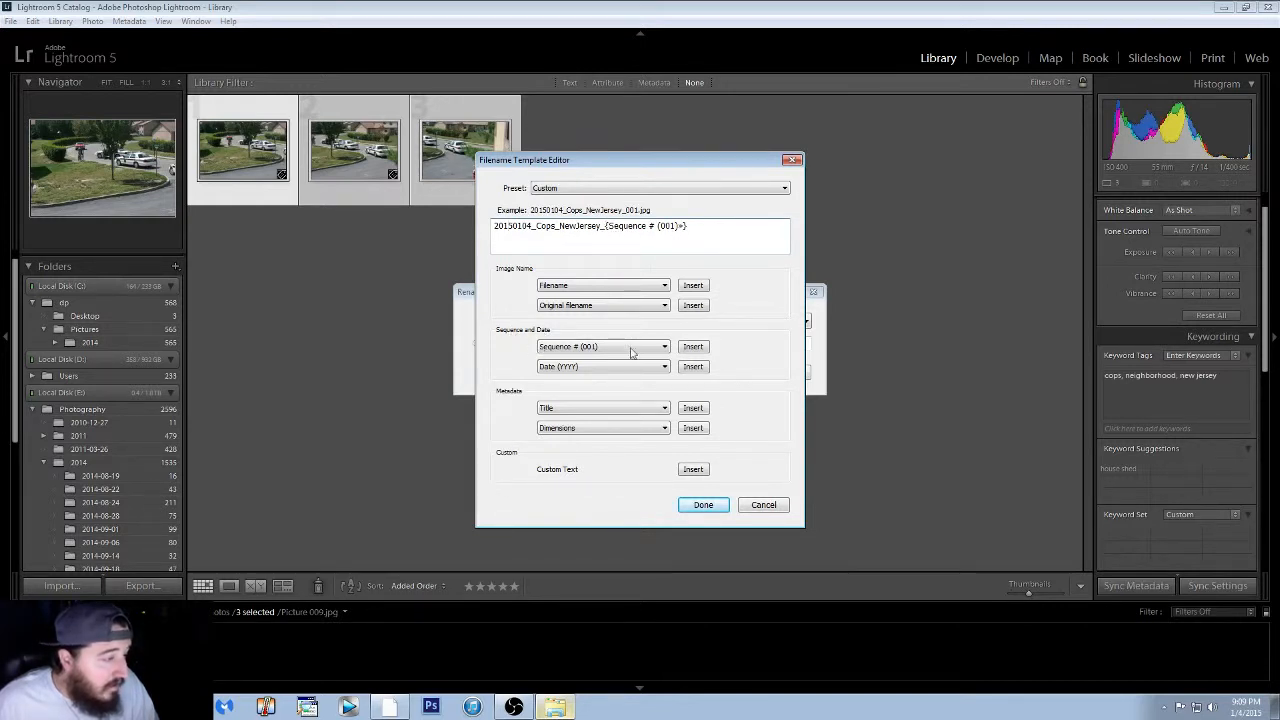
pyautogui.click(602, 346)
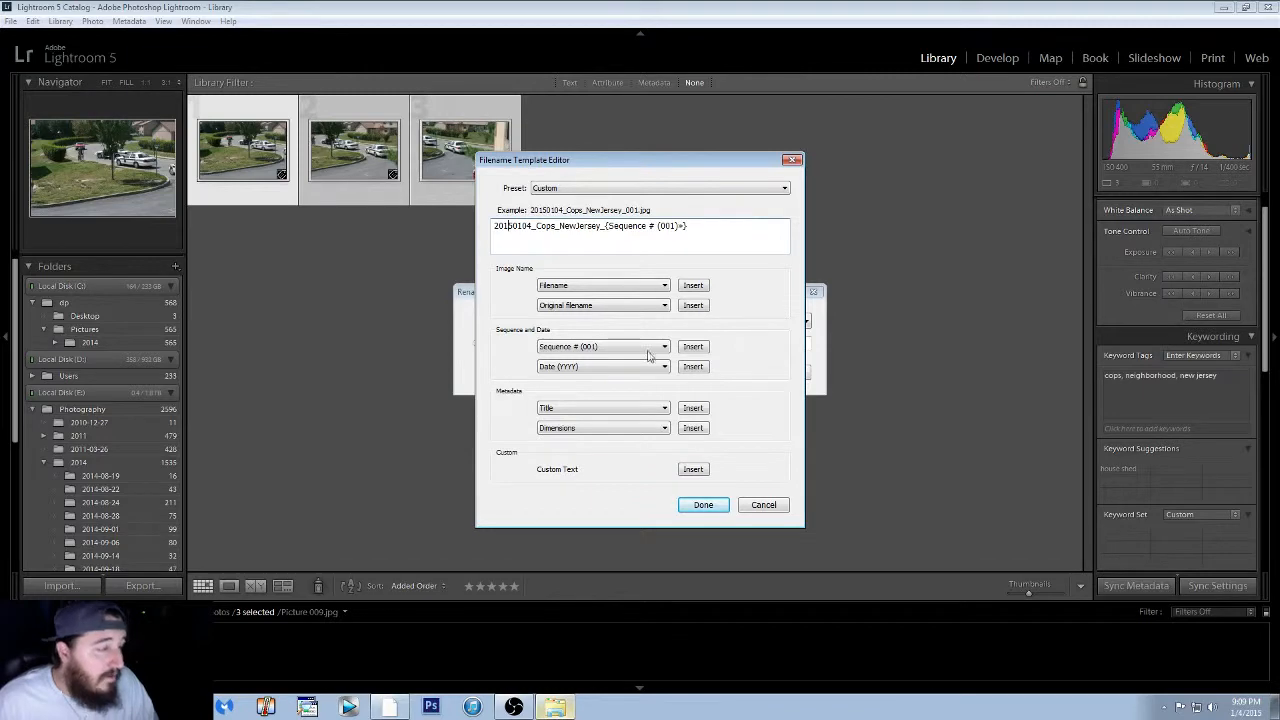
pyautogui.click(702, 504)
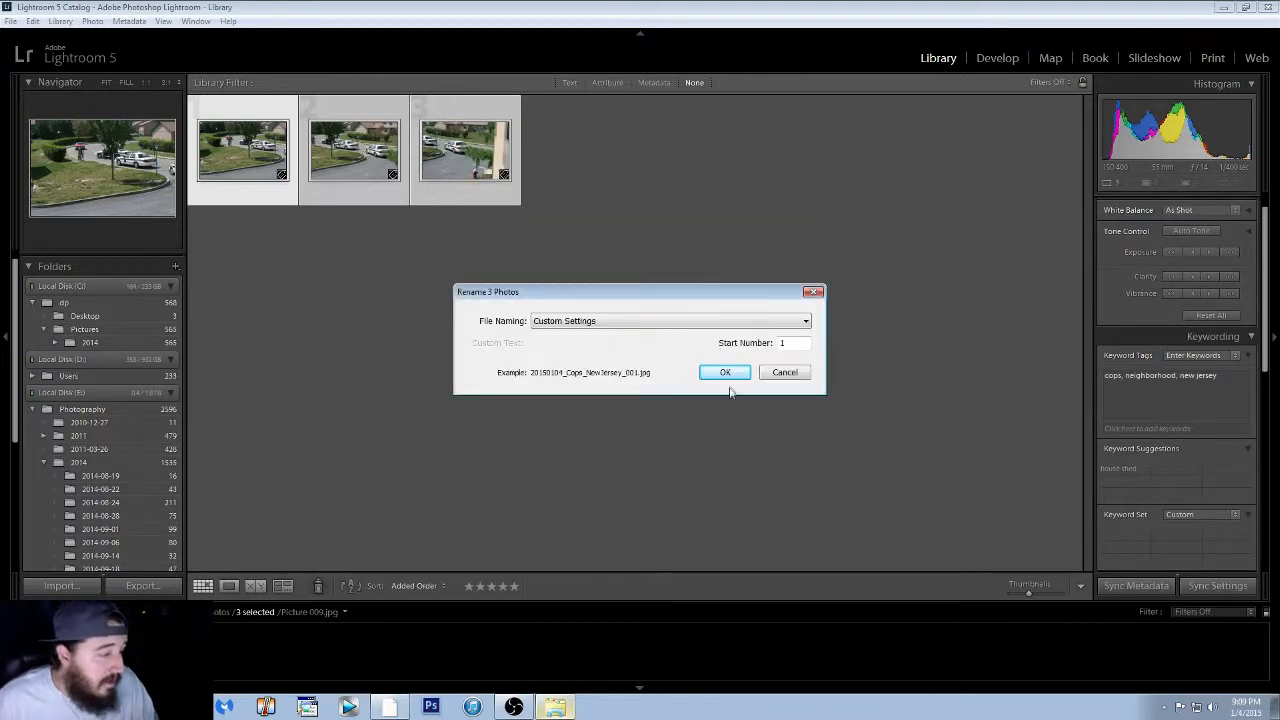
pyautogui.click(724, 372)
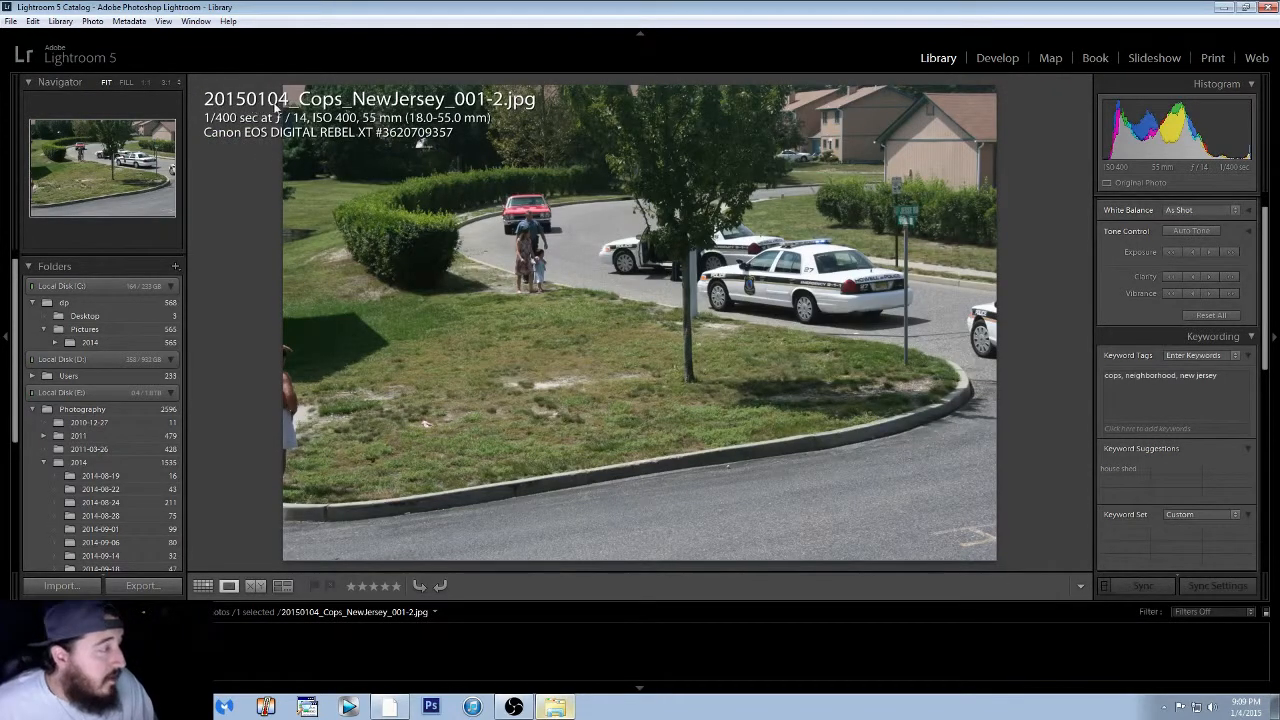
pyautogui.moveTo(968, 280)
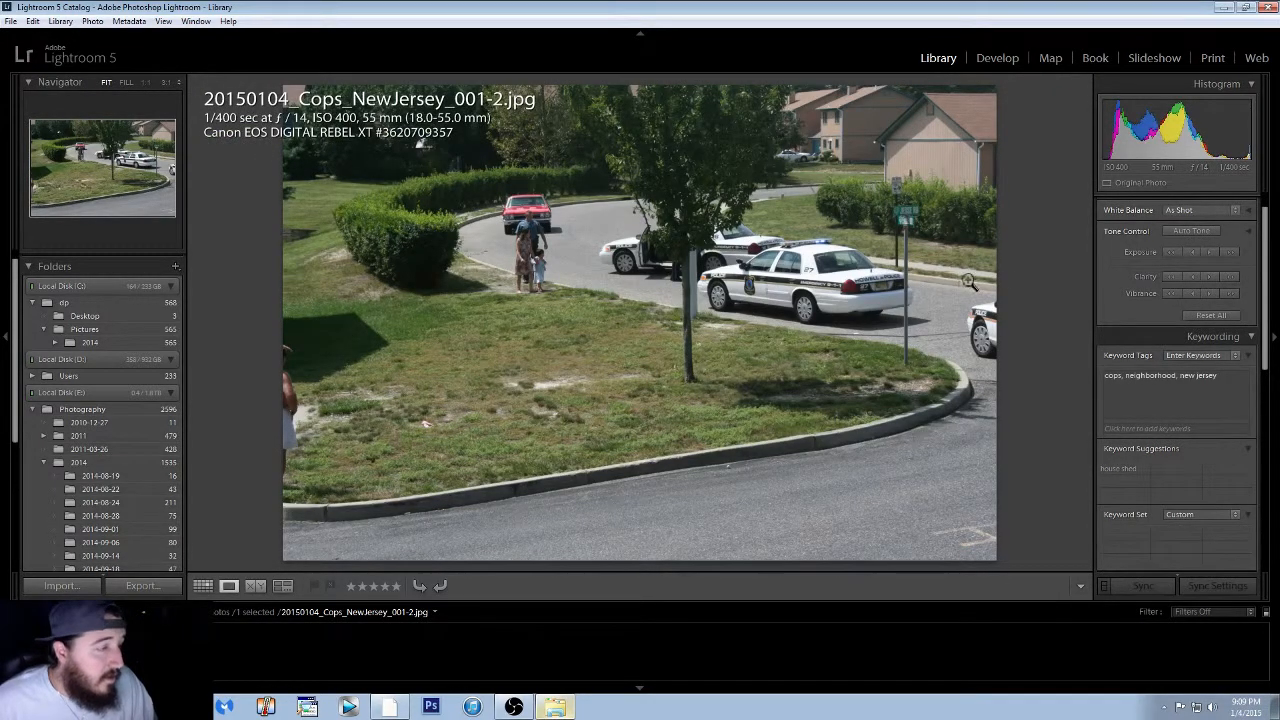
pyautogui.moveTo(1056, 278)
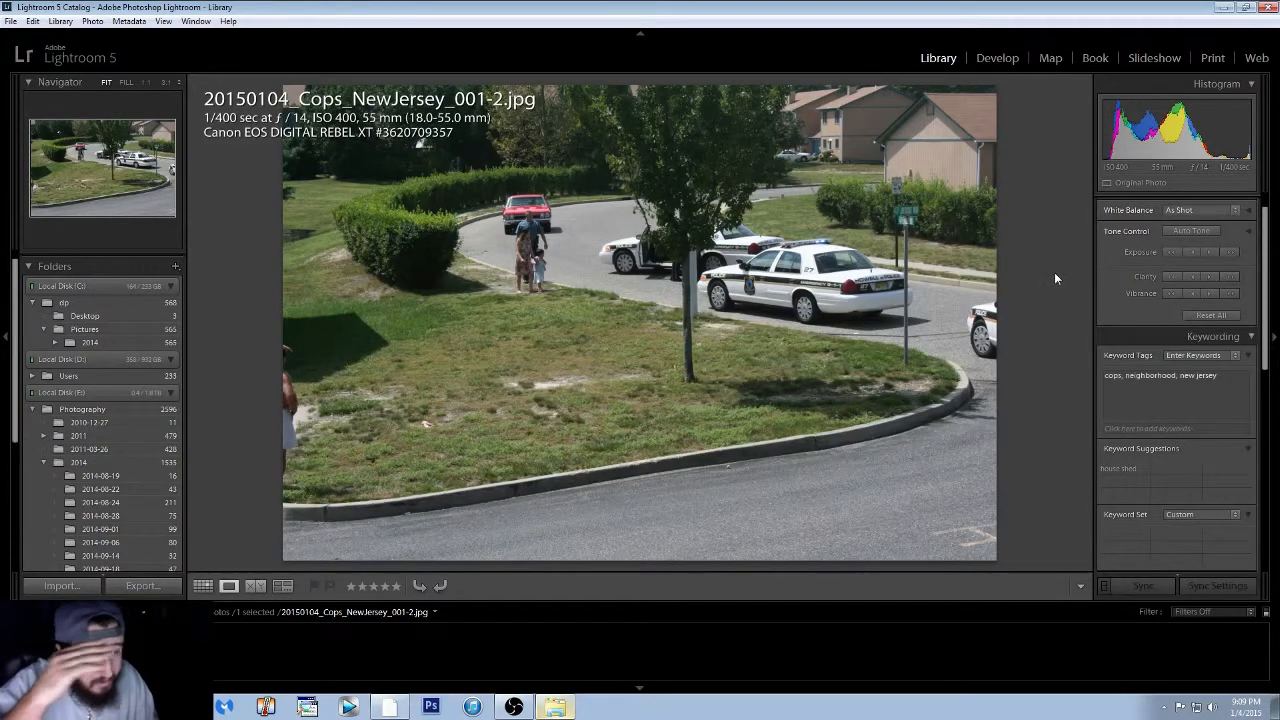
# Step: Step to the next photo to confirm it is renamed 20150104_Cops_NewJersey_002-2.jpg
pyautogui.press('Right')
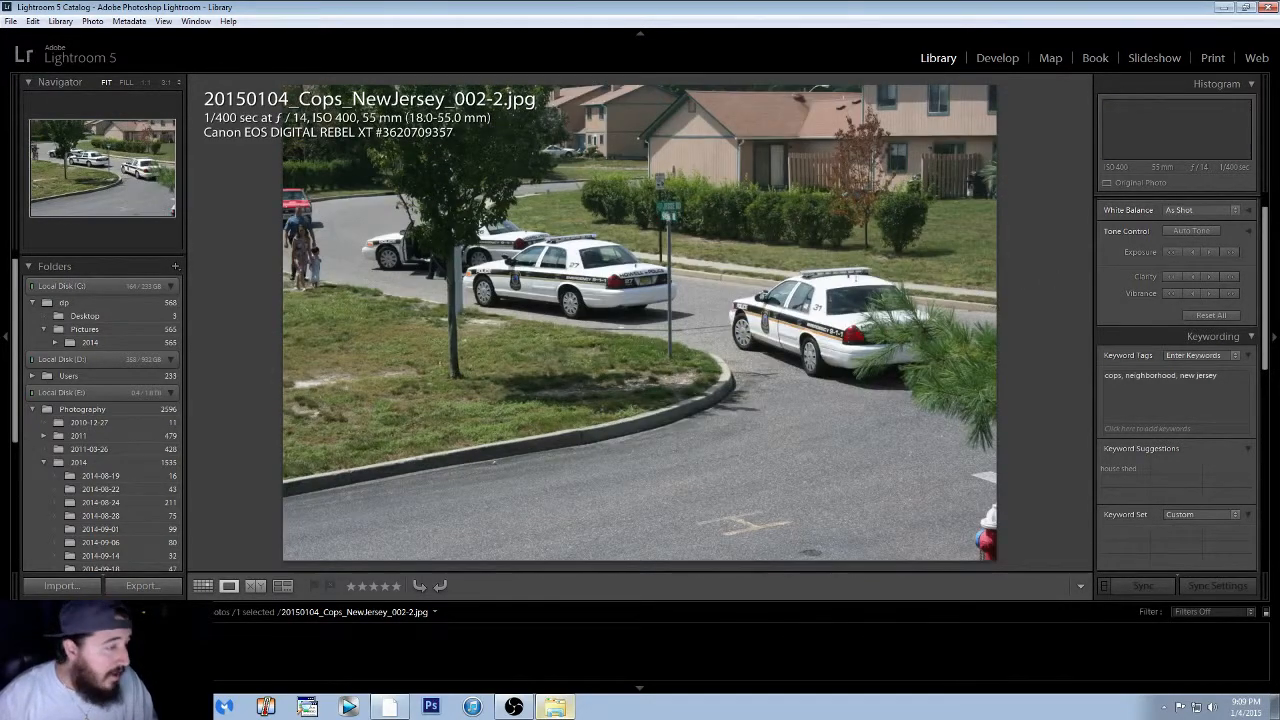